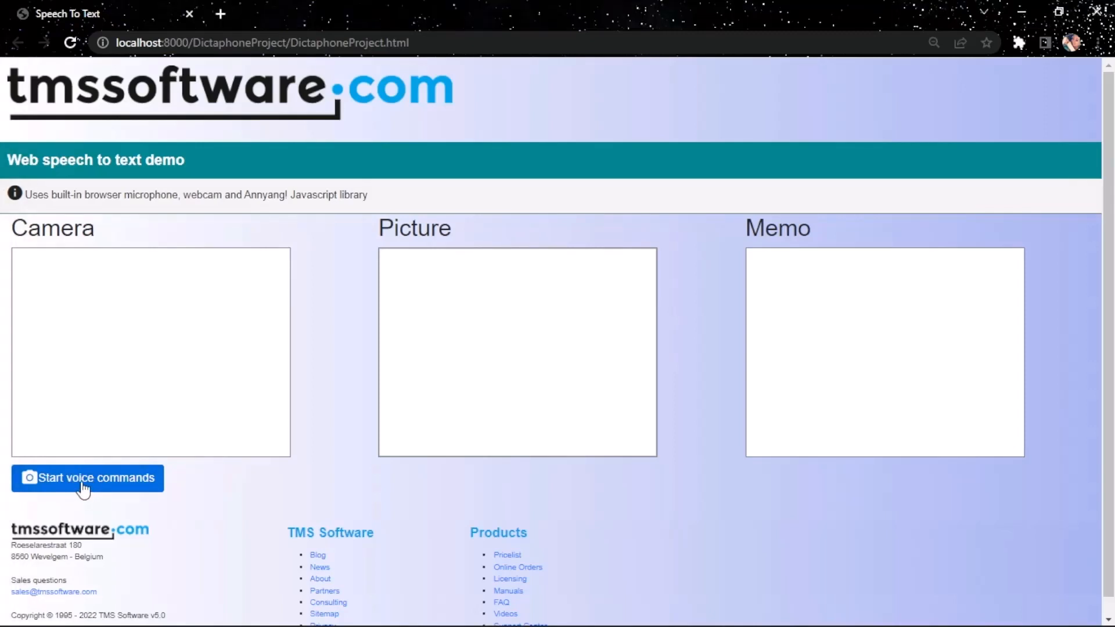
Start voice command listening in the TMS Web speech-to-text demo.
{"action": "left_click", "coordinate": [88, 477]}
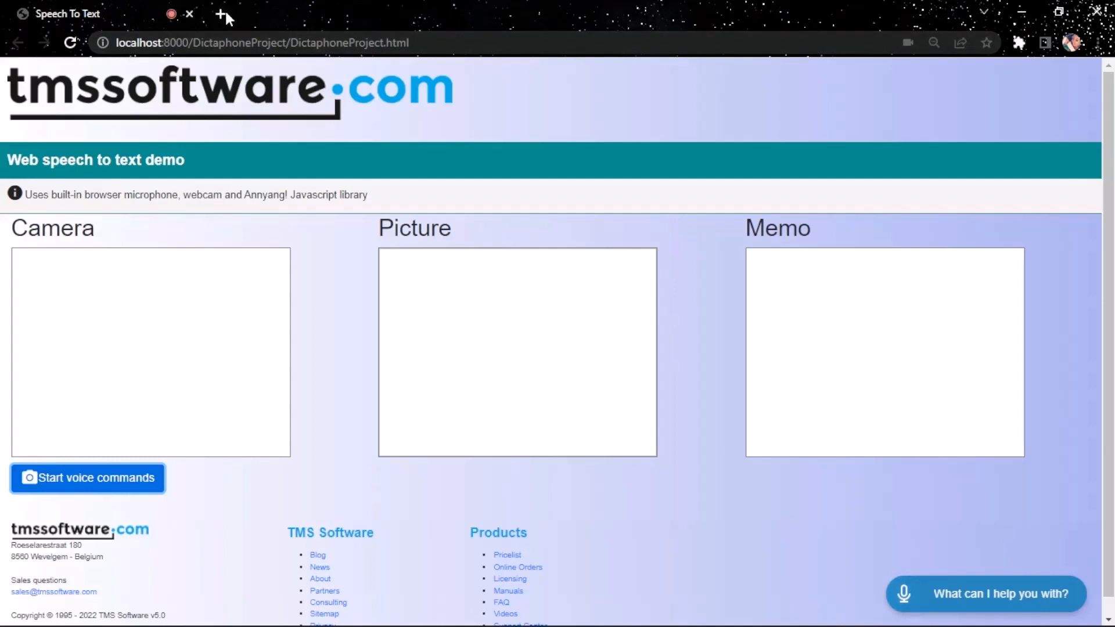
{"action": "mouse_move", "coordinate": [213, 91]}
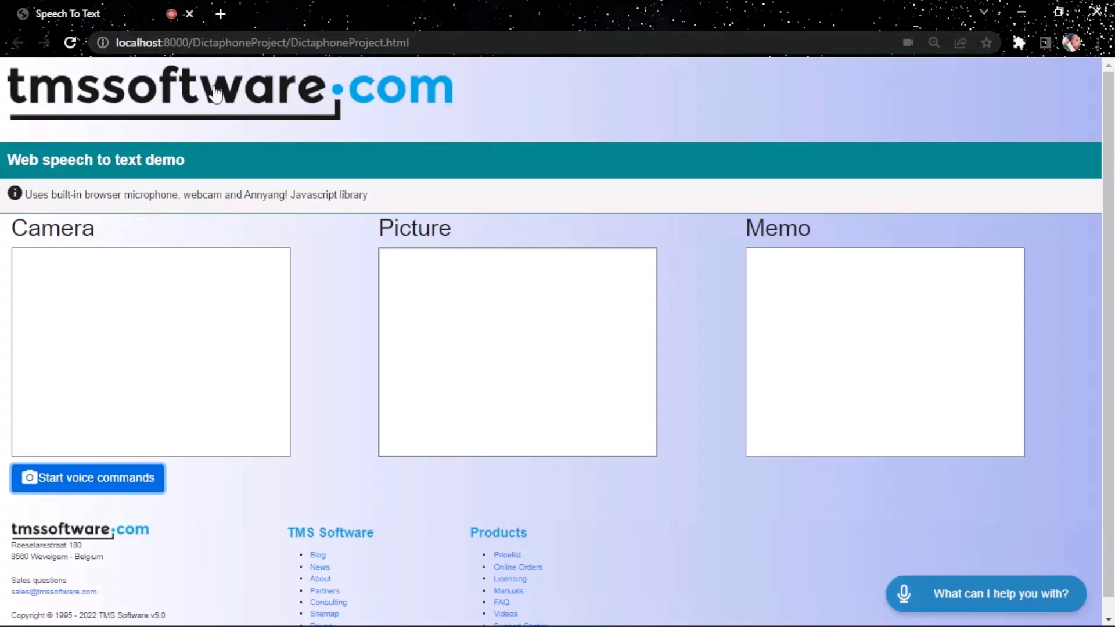
{"action": "mouse_move", "coordinate": [199, 167]}
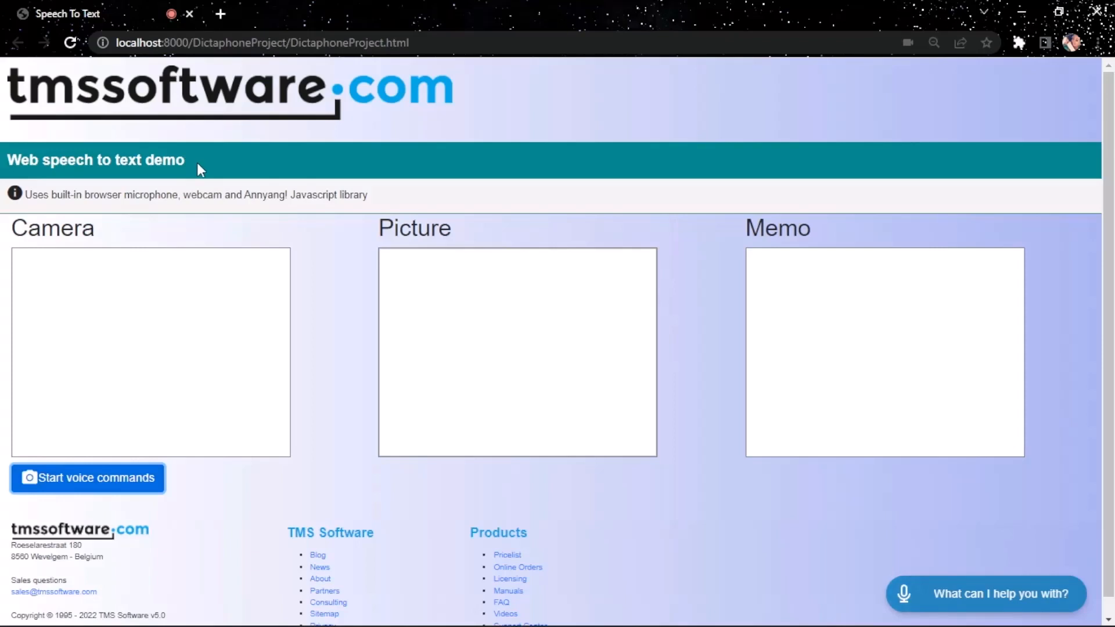
{"action": "left_click", "coordinate": [87, 477]}
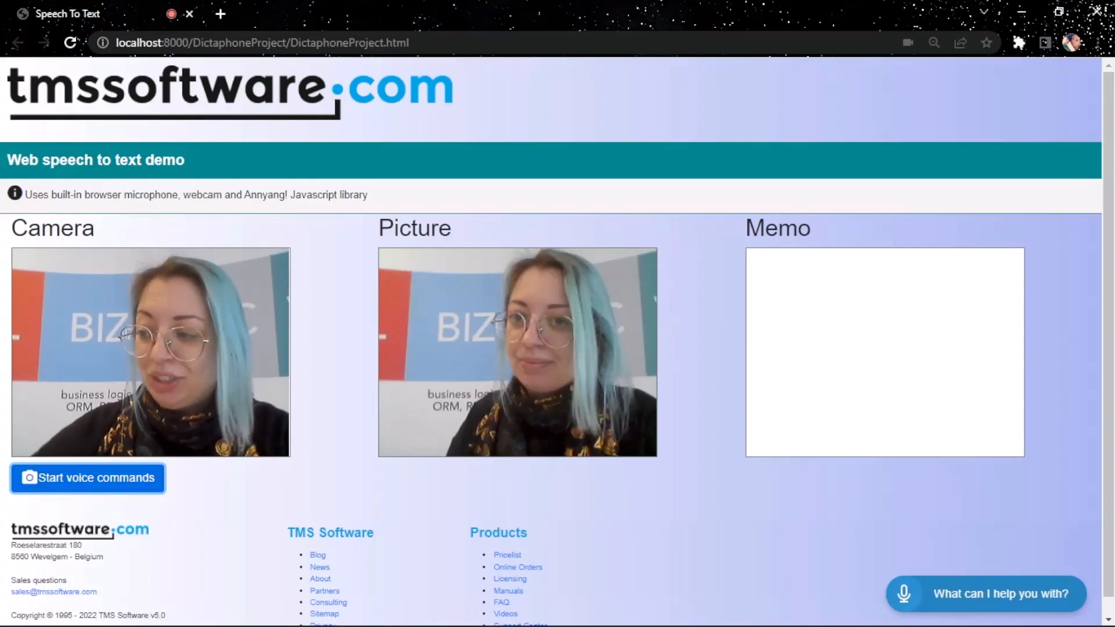
Say 'are you listening to me' to the voice assistant.
{"action": "type", "text": "are you listening to me"}
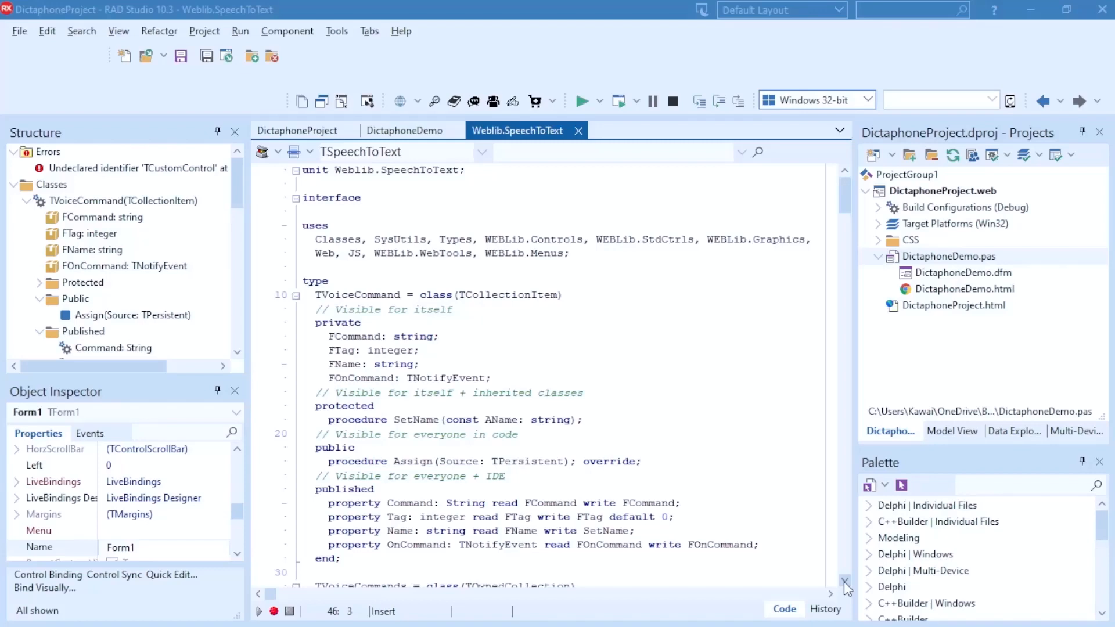
{"action": "scroll", "scroll_direction": "down", "scroll_amount": 3}
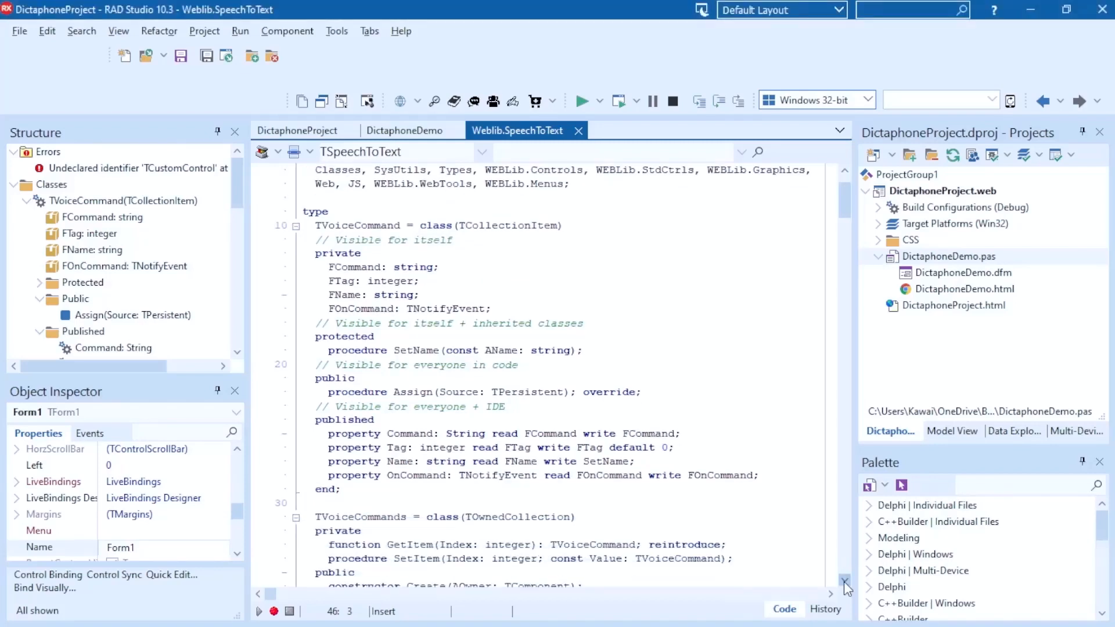
{"action": "scroll", "scroll_direction": "down", "scroll_amount": 3}
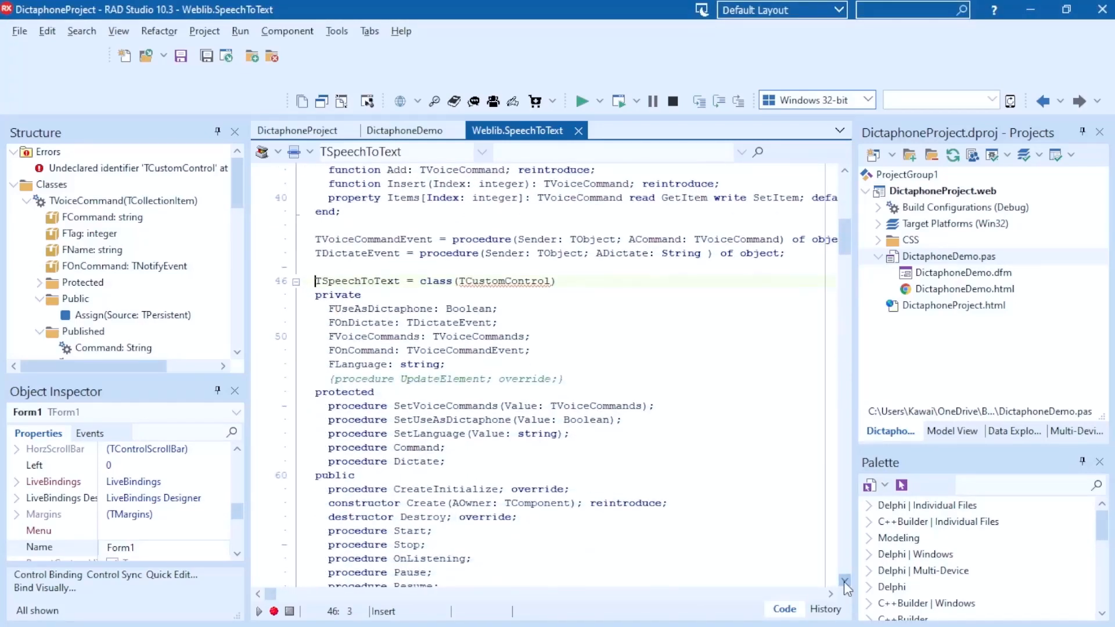
{"action": "scroll", "scroll_direction": "down", "scroll_amount": 3}
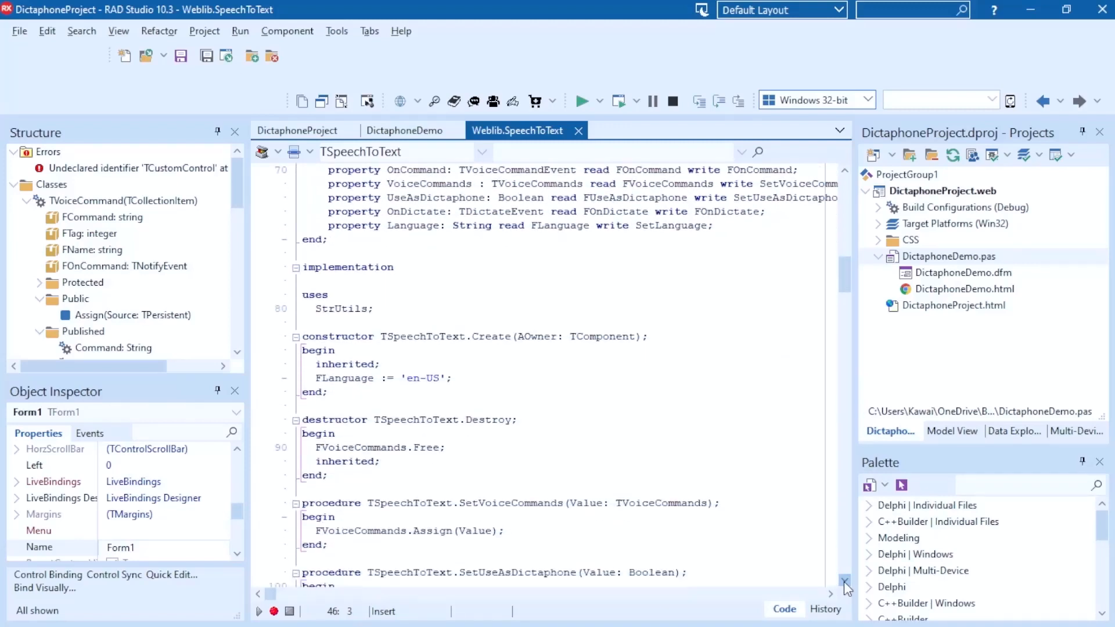
{"action": "scroll", "scroll_direction": "down", "scroll_amount": 3}
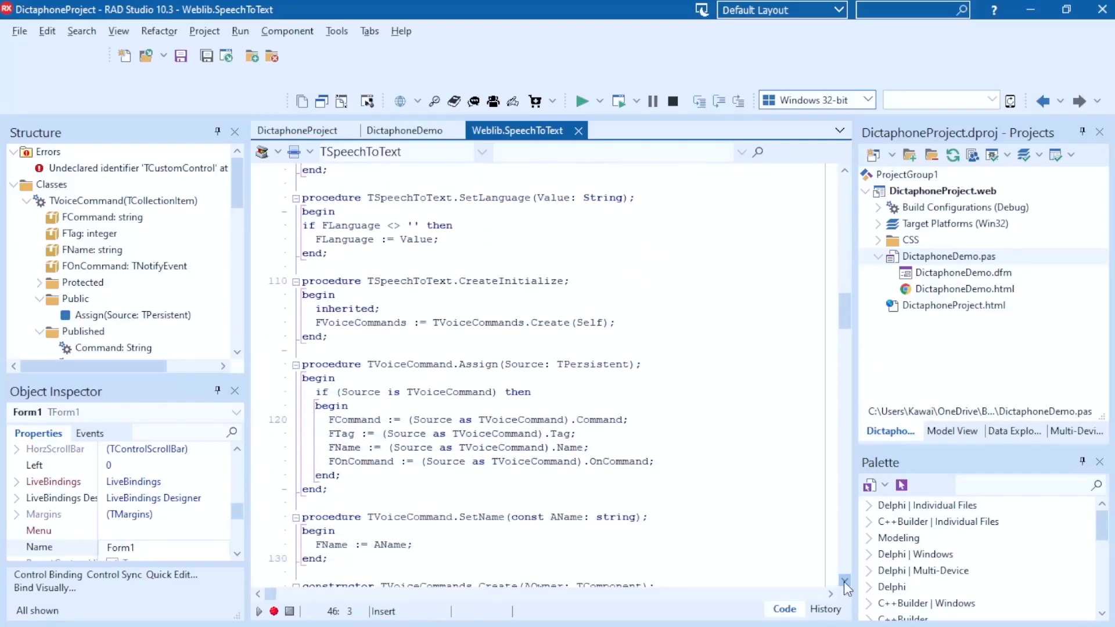
{"action": "scroll", "scroll_direction": "down", "scroll_amount": 3}
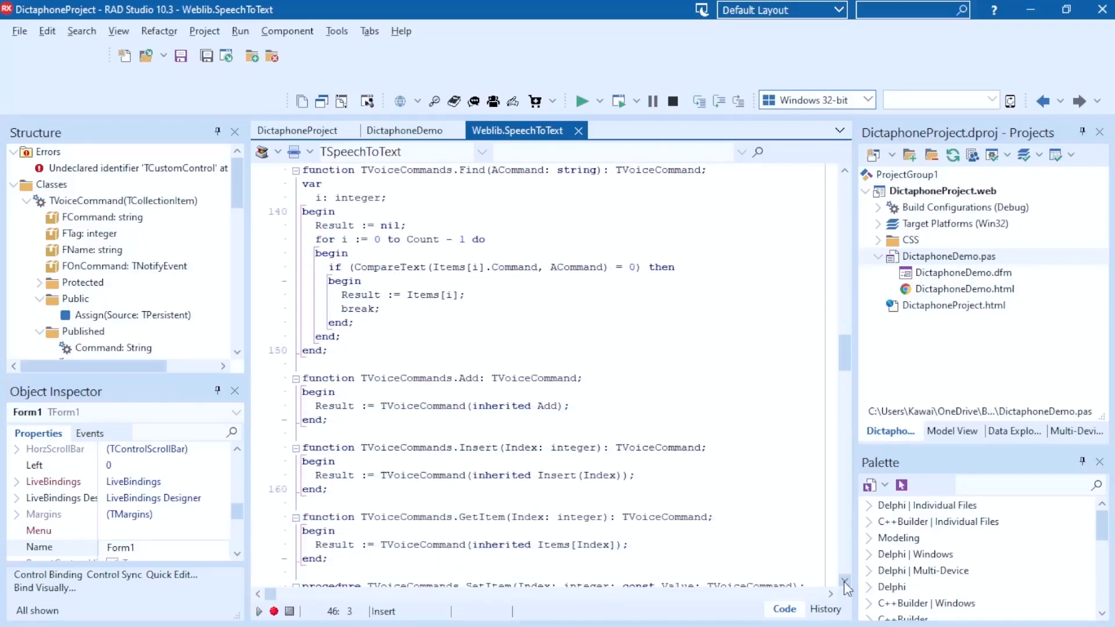
{"action": "scroll", "scroll_direction": "down", "scroll_amount": 3}
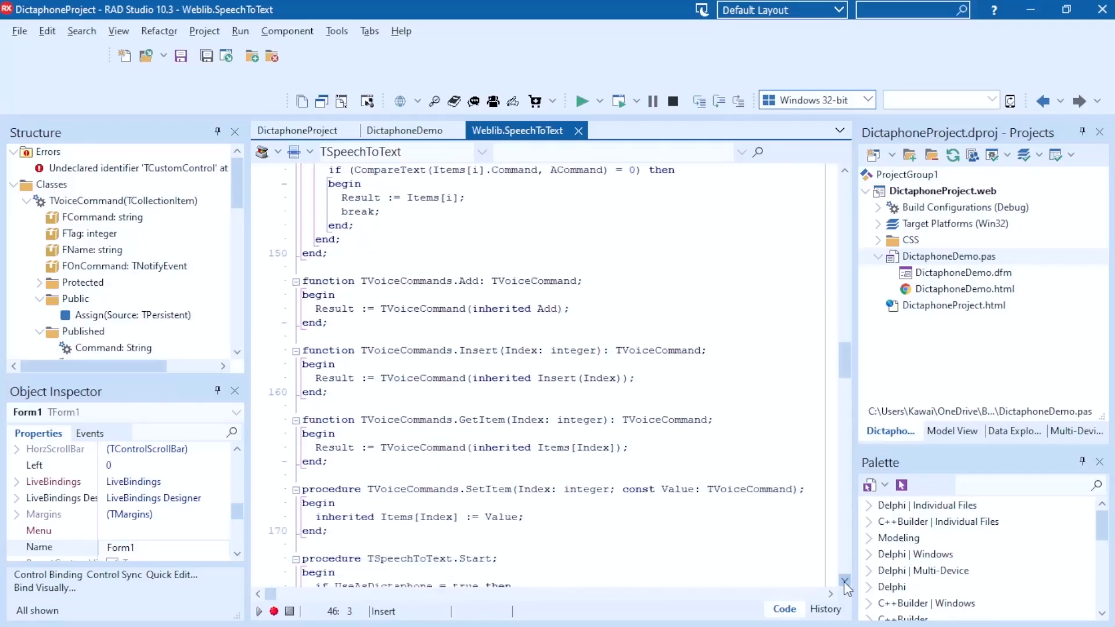
{"action": "scroll", "scroll_direction": "down", "scroll_amount": 3}
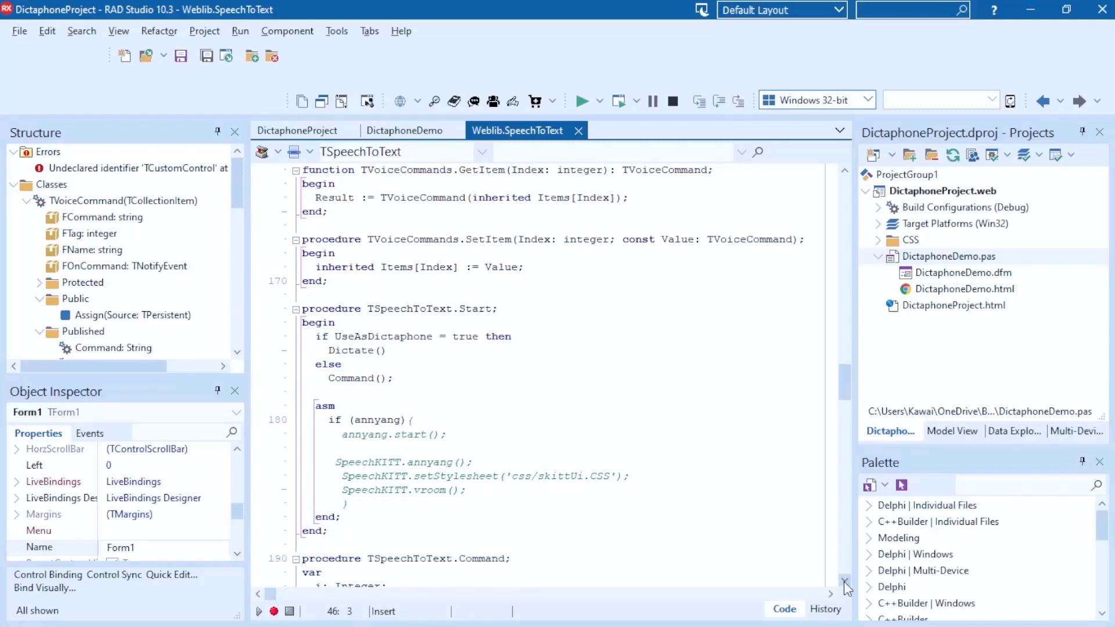
{"action": "scroll", "scroll_direction": "down", "scroll_amount": 3}
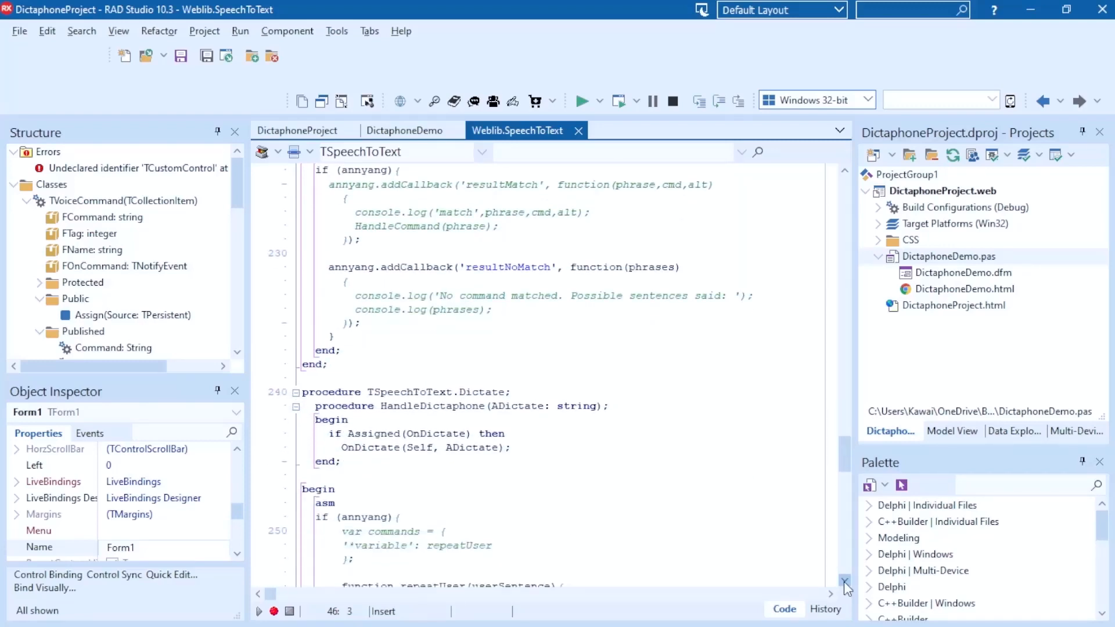
{"action": "scroll", "scroll_direction": "down", "scroll_amount": 3}
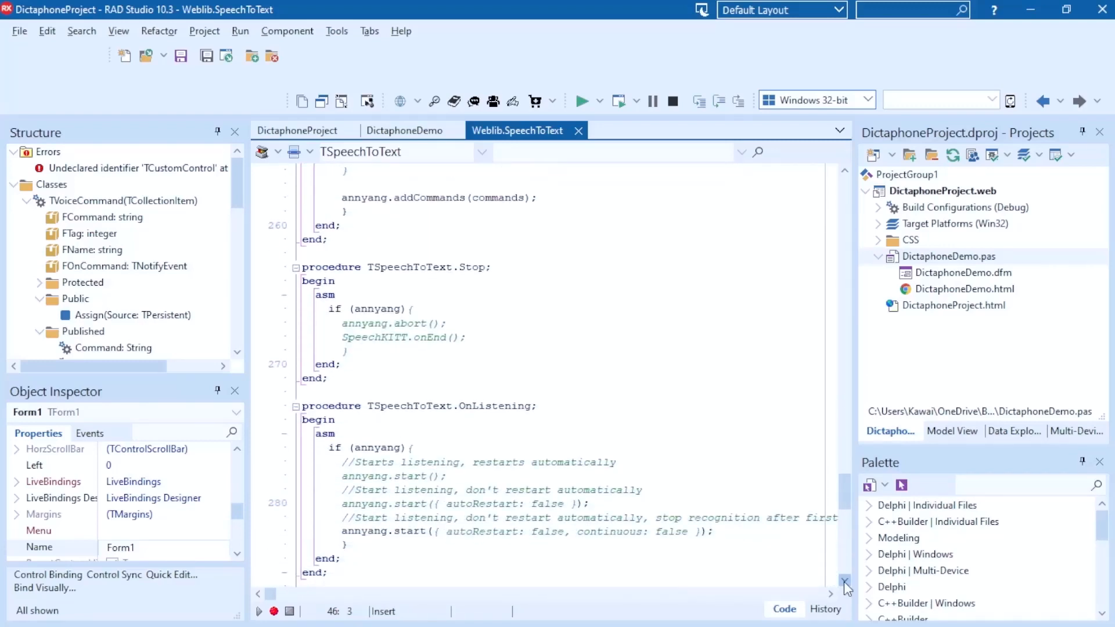